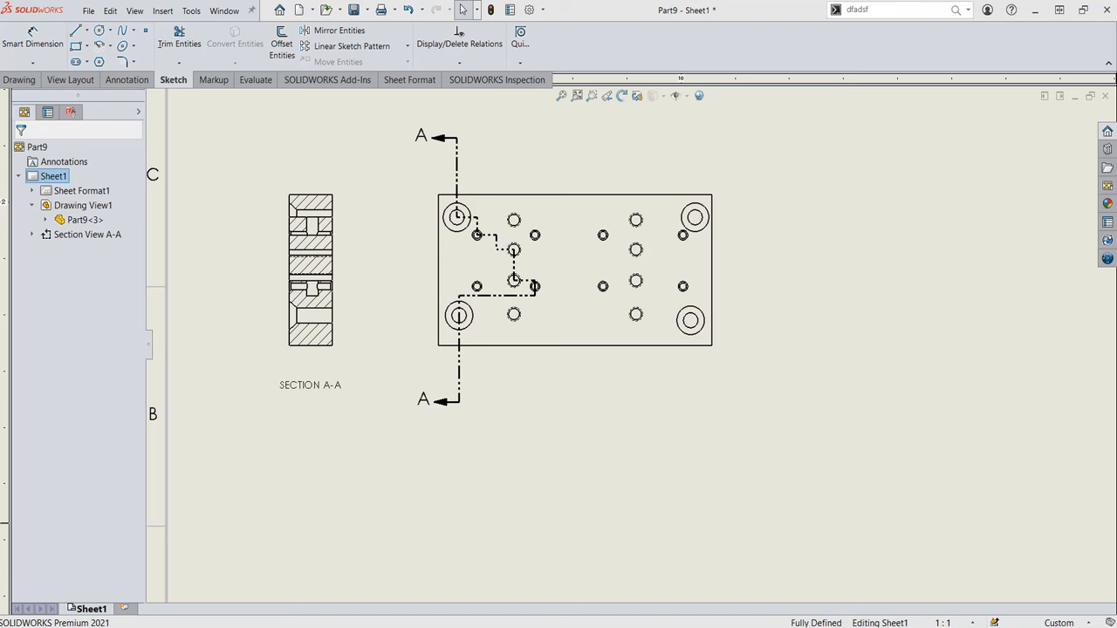
{"action": "mouse_move", "coordinate": [70, 81]}
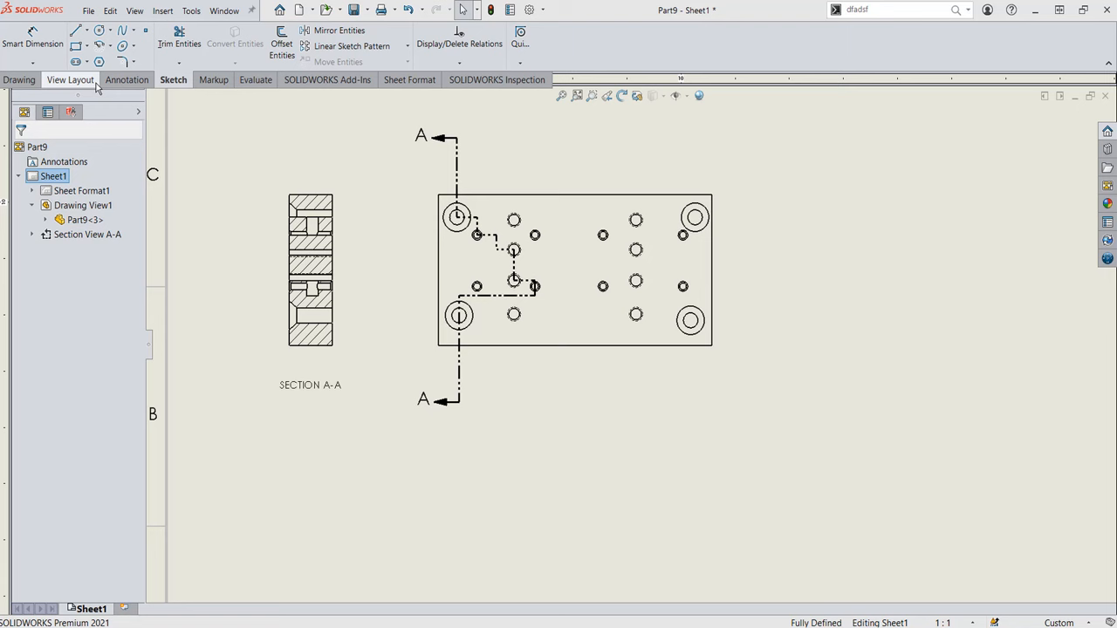
{"action": "mouse_move", "coordinate": [87, 87]}
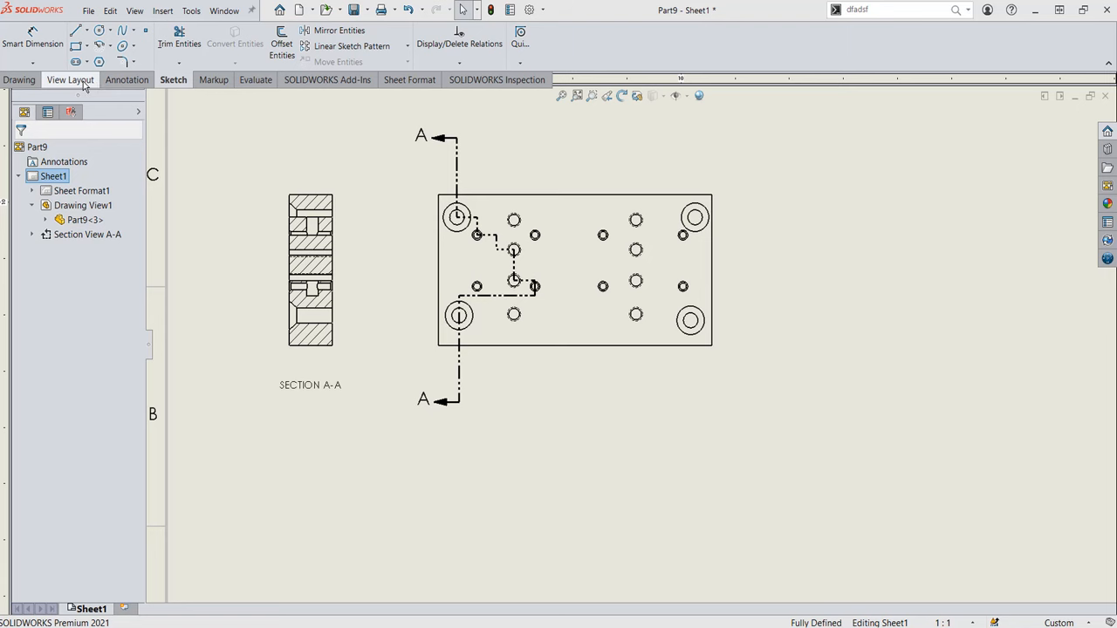
Start a new Section View from the View Layout tools for the right-hand hole column.
{"action": "left_click", "coordinate": [74, 80]}
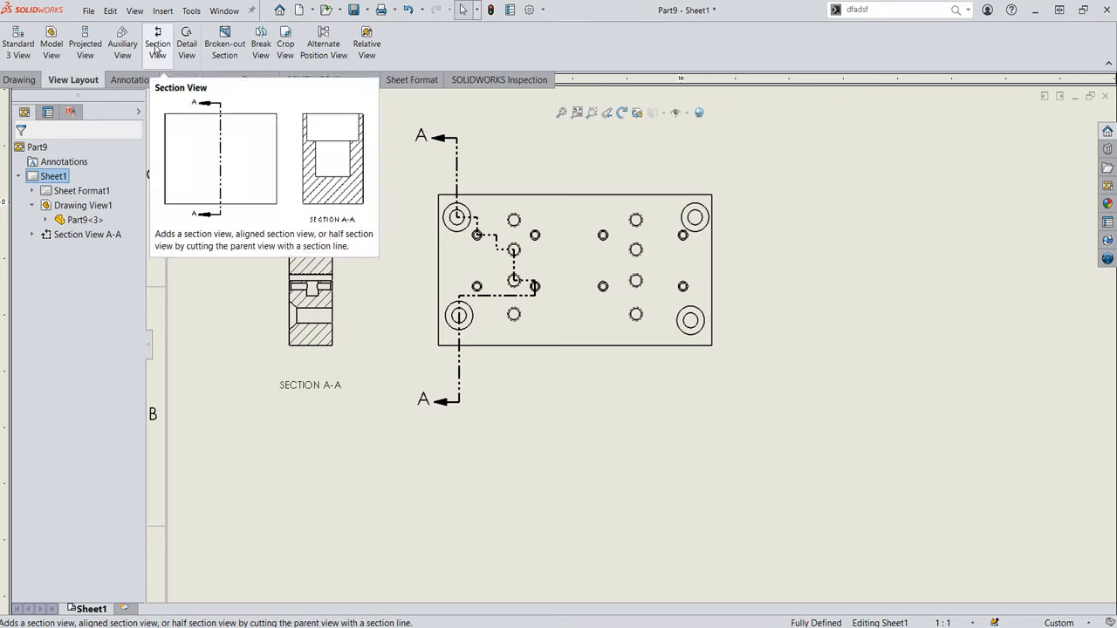
{"action": "left_click", "coordinate": [157, 42]}
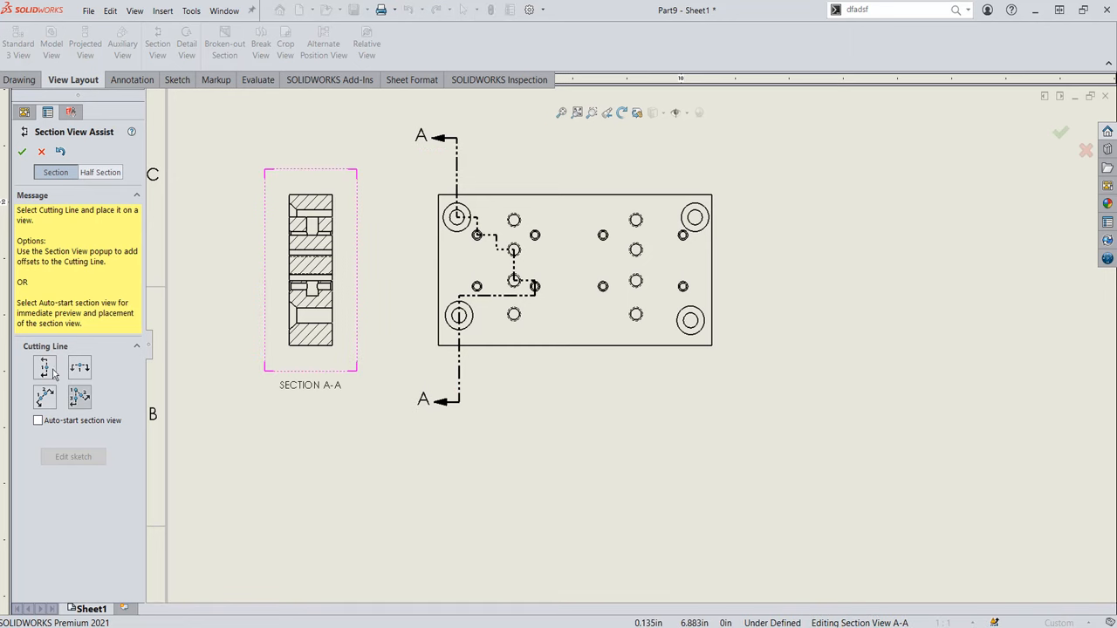
{"action": "mouse_move", "coordinate": [46, 367]}
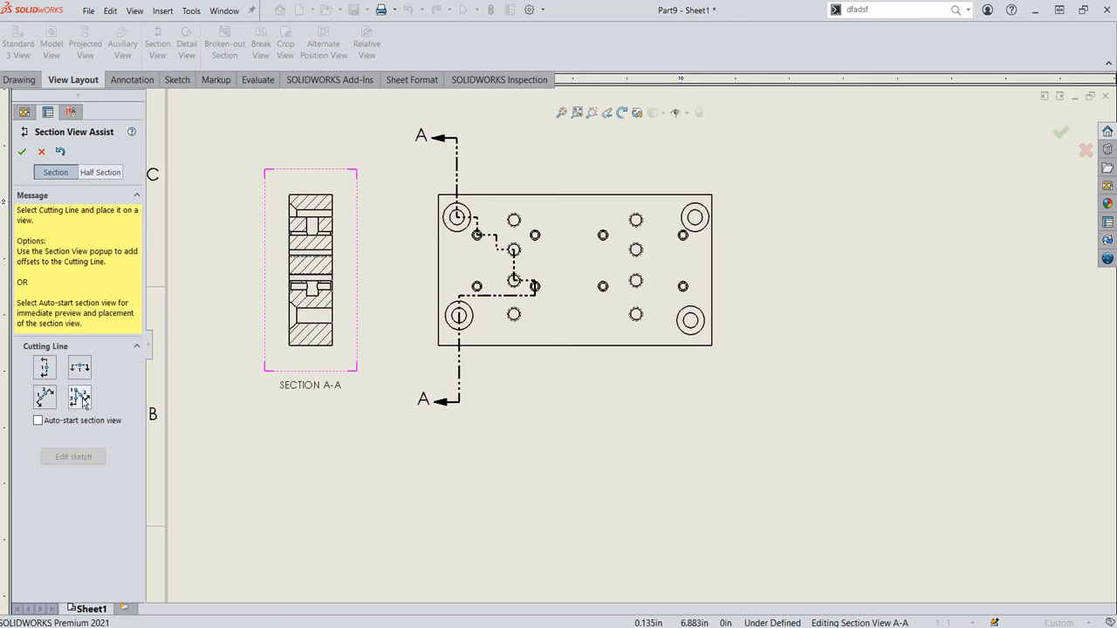
{"action": "mouse_move", "coordinate": [80, 397]}
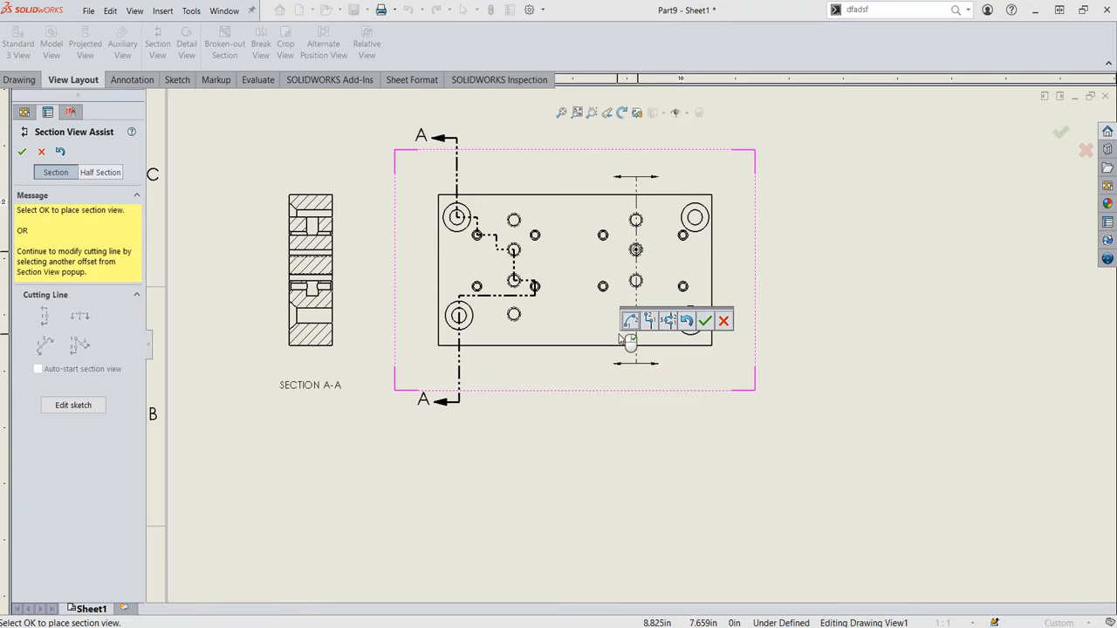
{"action": "mouse_move", "coordinate": [632, 321]}
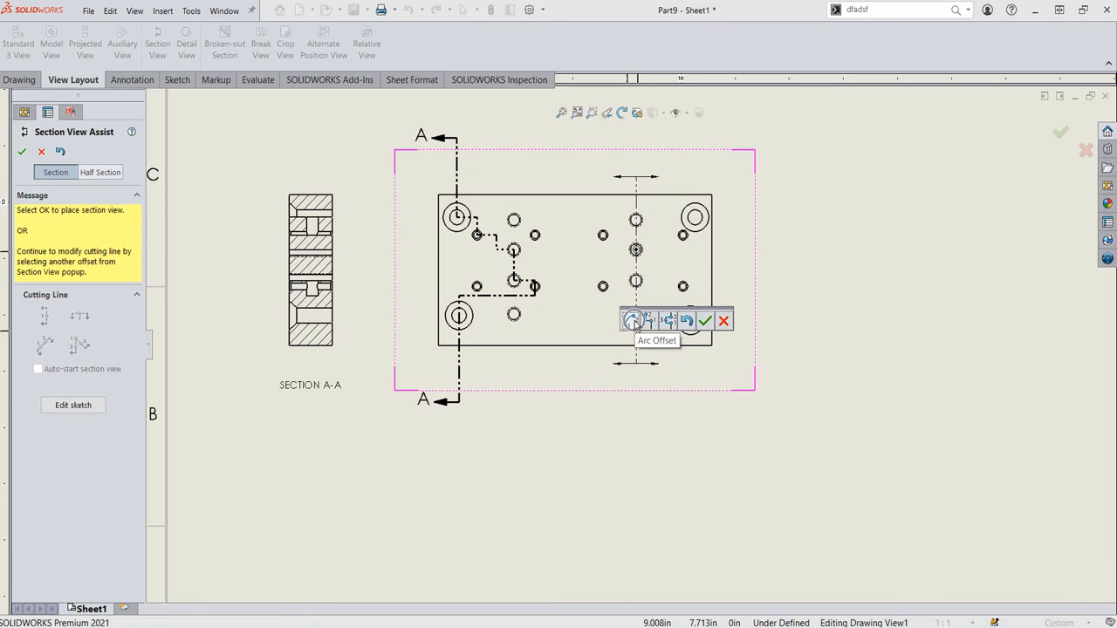
{"action": "mouse_move", "coordinate": [649, 321]}
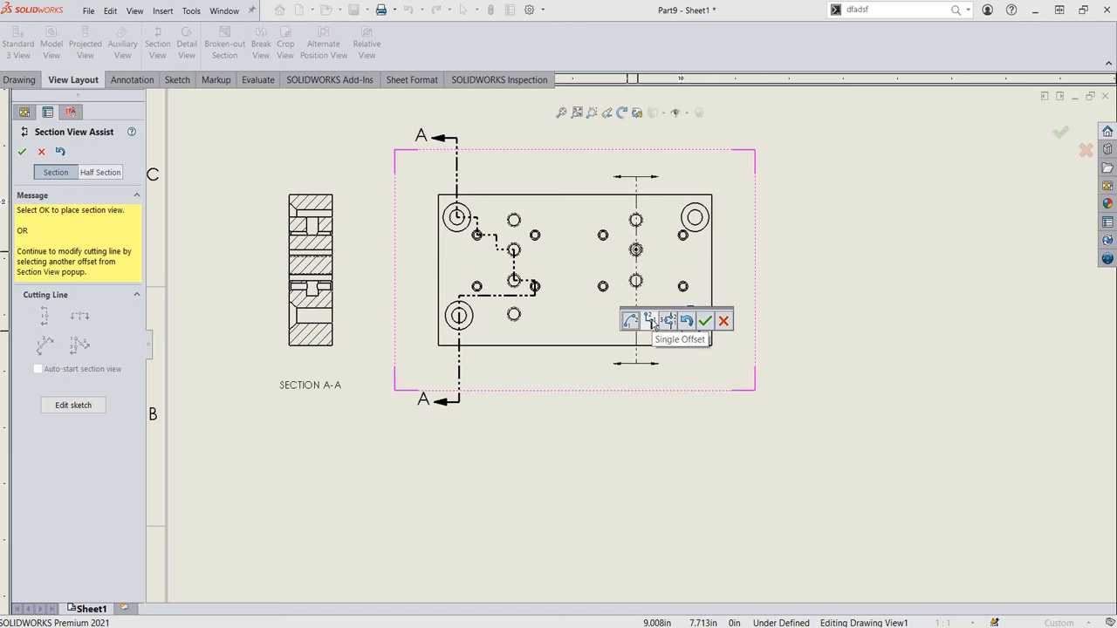
{"action": "mouse_move", "coordinate": [669, 321]}
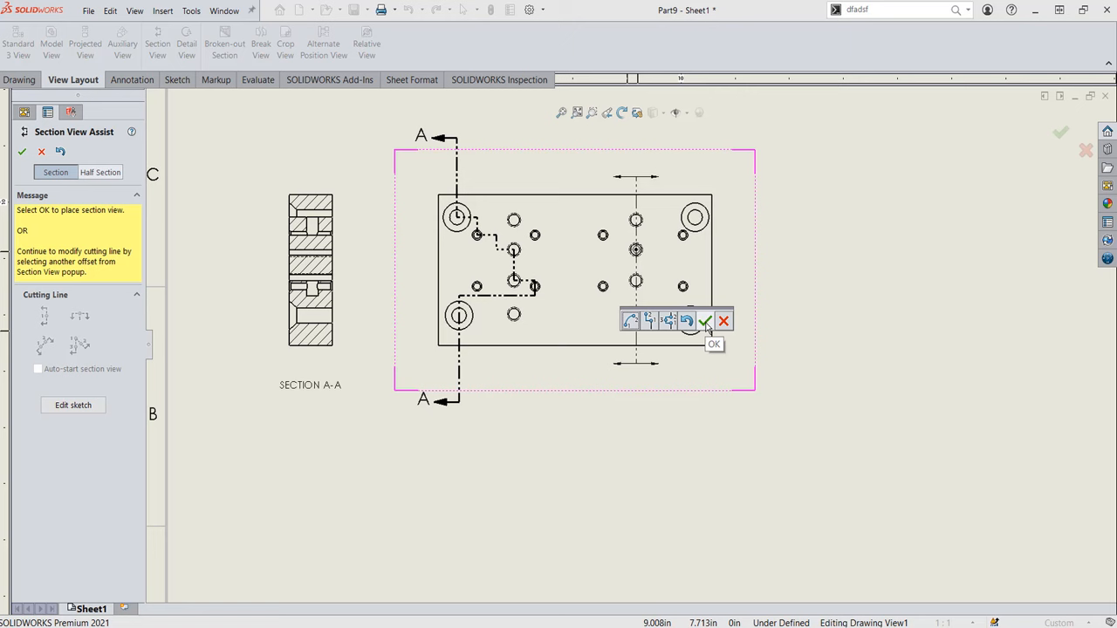
Accept the vertical cutting line, flip the viewing direction, and place Section F-F right of the front view.
{"action": "left_click", "coordinate": [705, 321]}
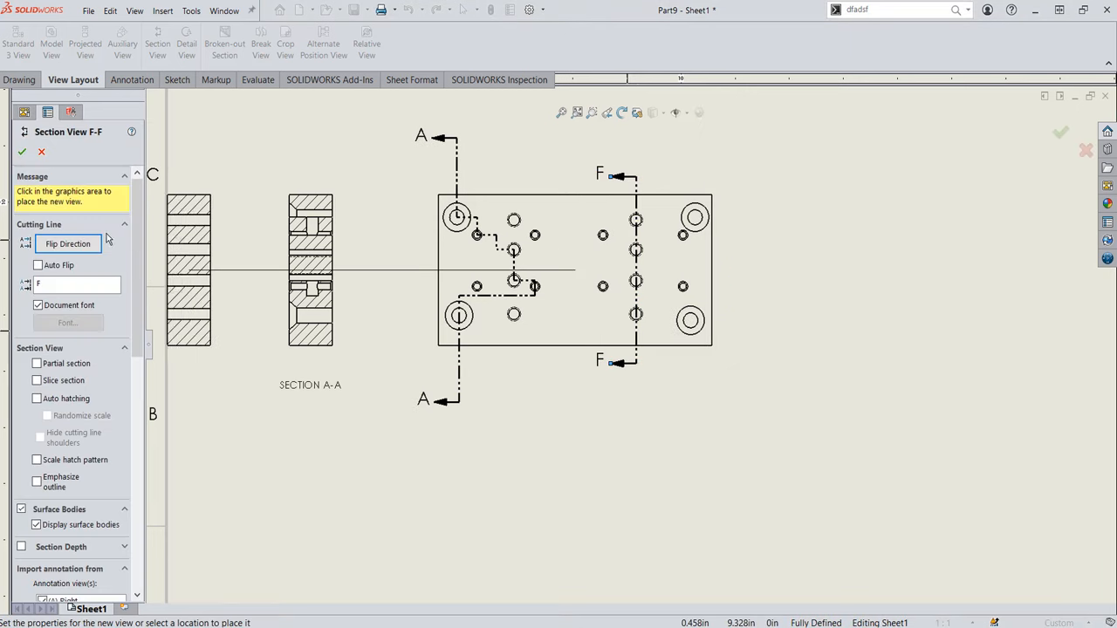
{"action": "left_click", "coordinate": [66, 244]}
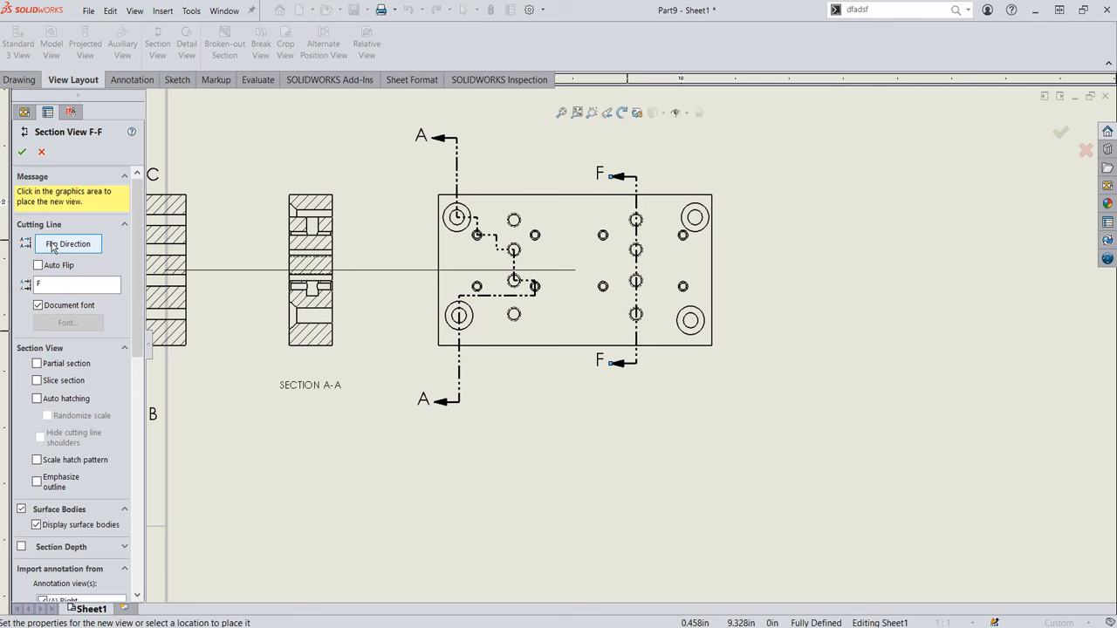
{"action": "left_click", "coordinate": [66, 244]}
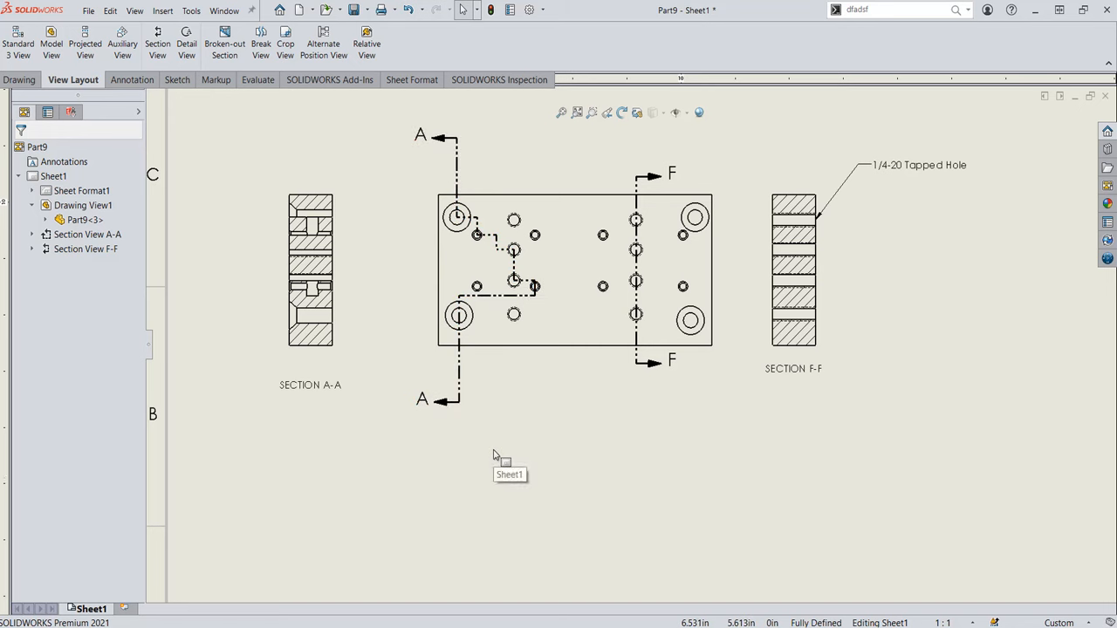
Select the A-A cutting line to remove Section A-A from the sheet.
{"action": "left_click", "coordinate": [453, 171]}
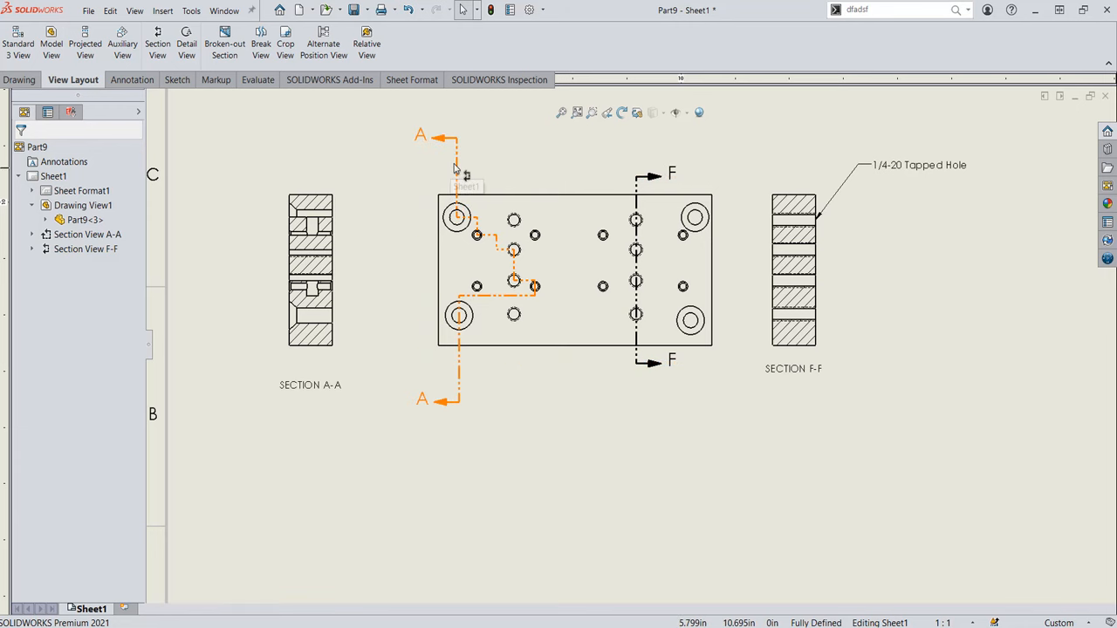
{"action": "mouse_move", "coordinate": [457, 171]}
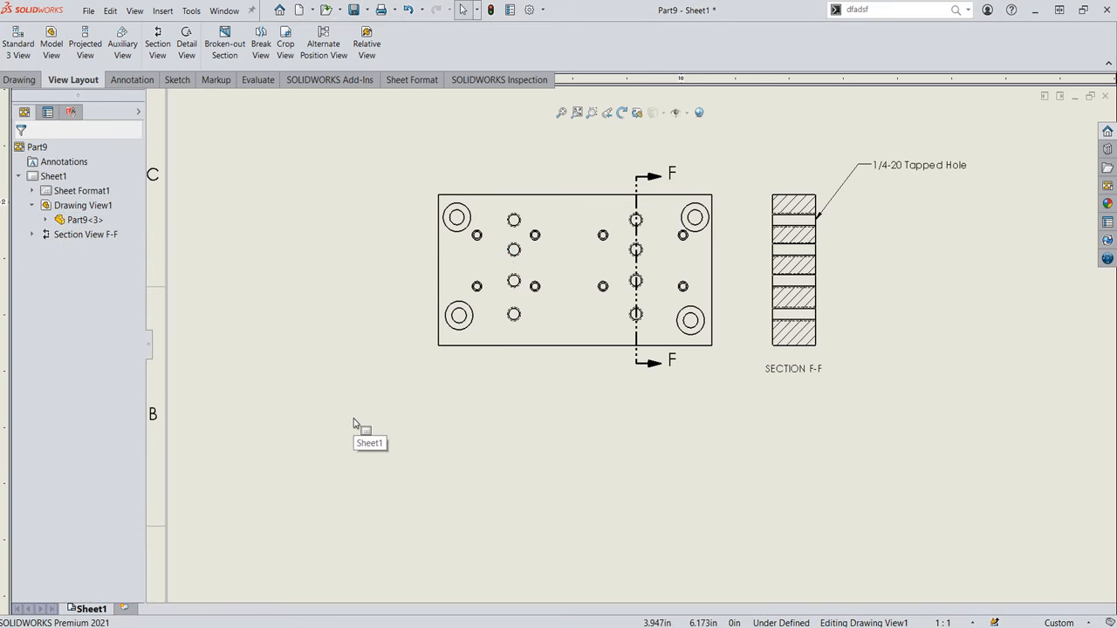
Sketch a stepped cutting line through the top-left and bottom-left holes of the front view.
{"action": "left_click", "coordinate": [173, 81]}
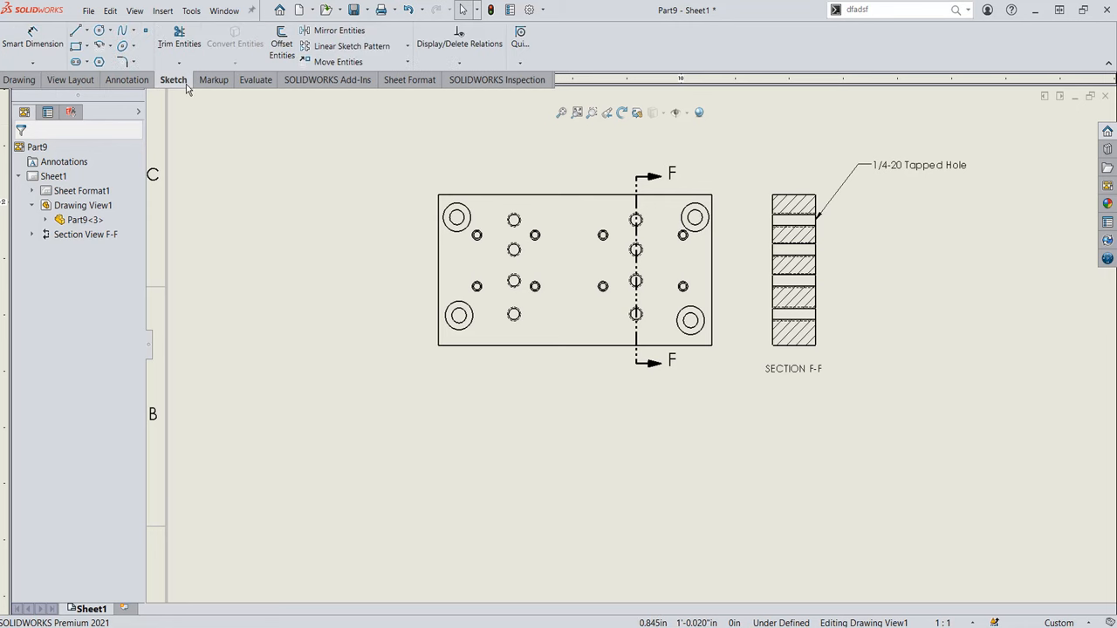
{"action": "mouse_move", "coordinate": [76, 31]}
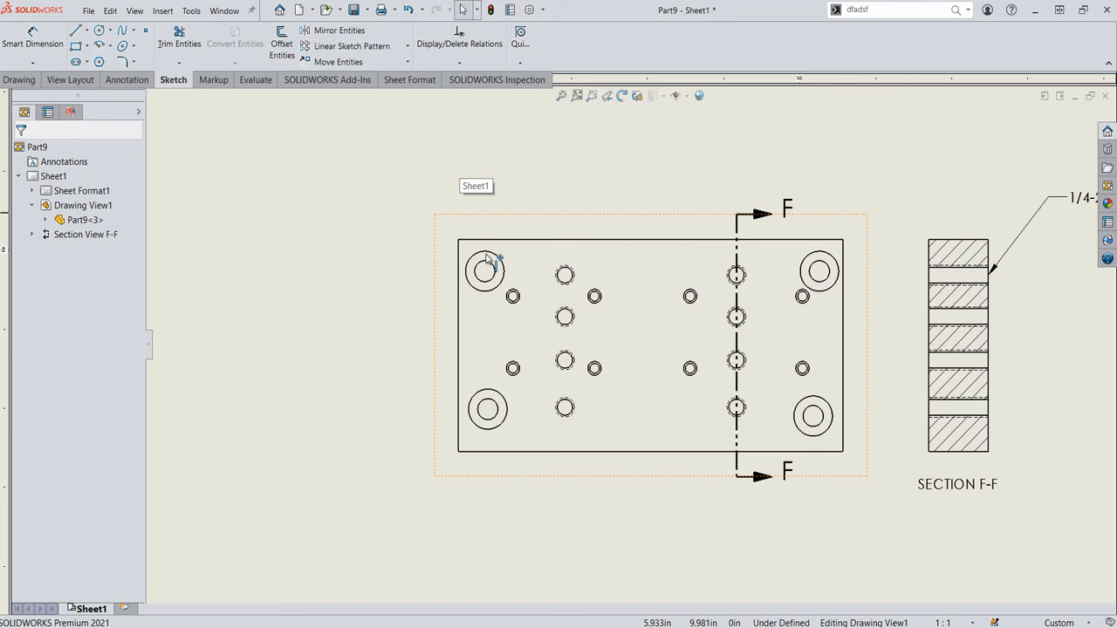
{"action": "mouse_move", "coordinate": [485, 271]}
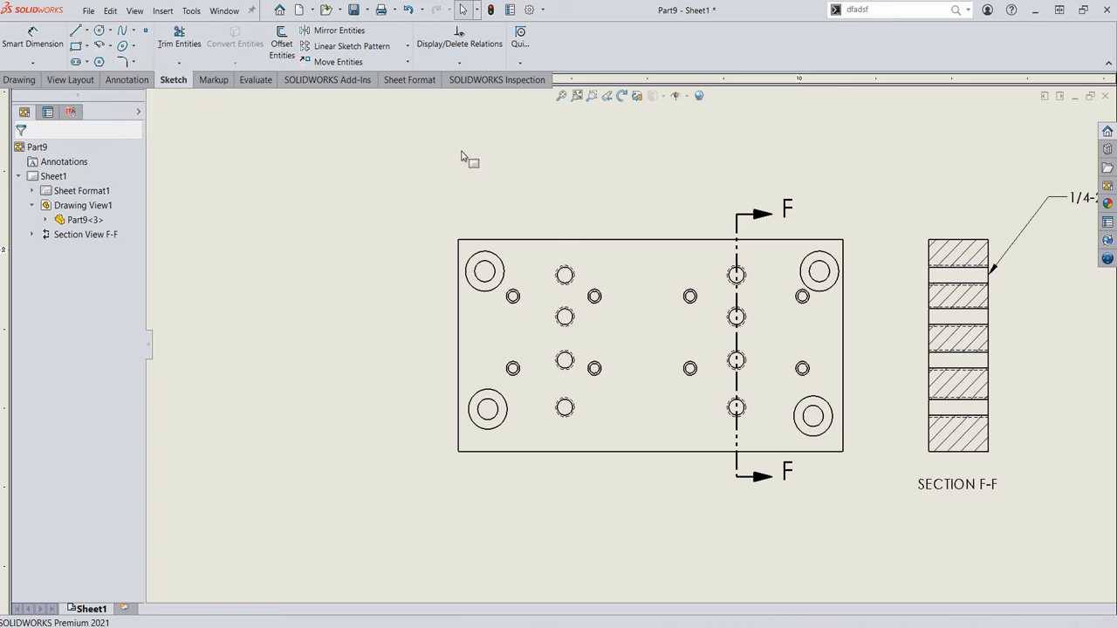
{"action": "left_click", "coordinate": [649, 345]}
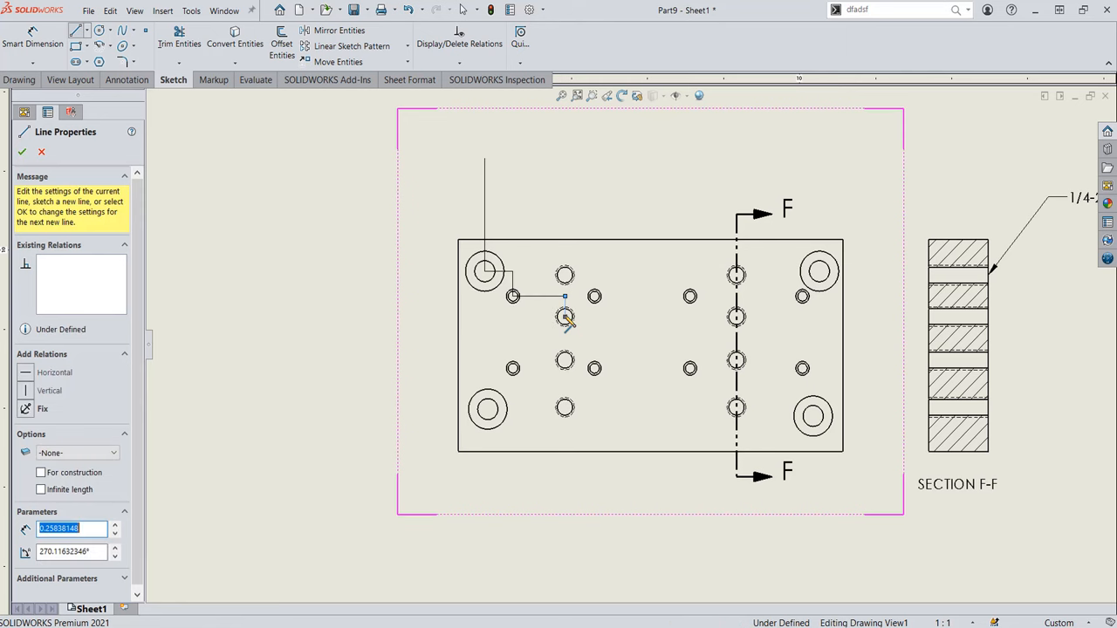
{"action": "left_click_drag", "start_coordinate": [565, 318], "coordinate": [565, 356]}
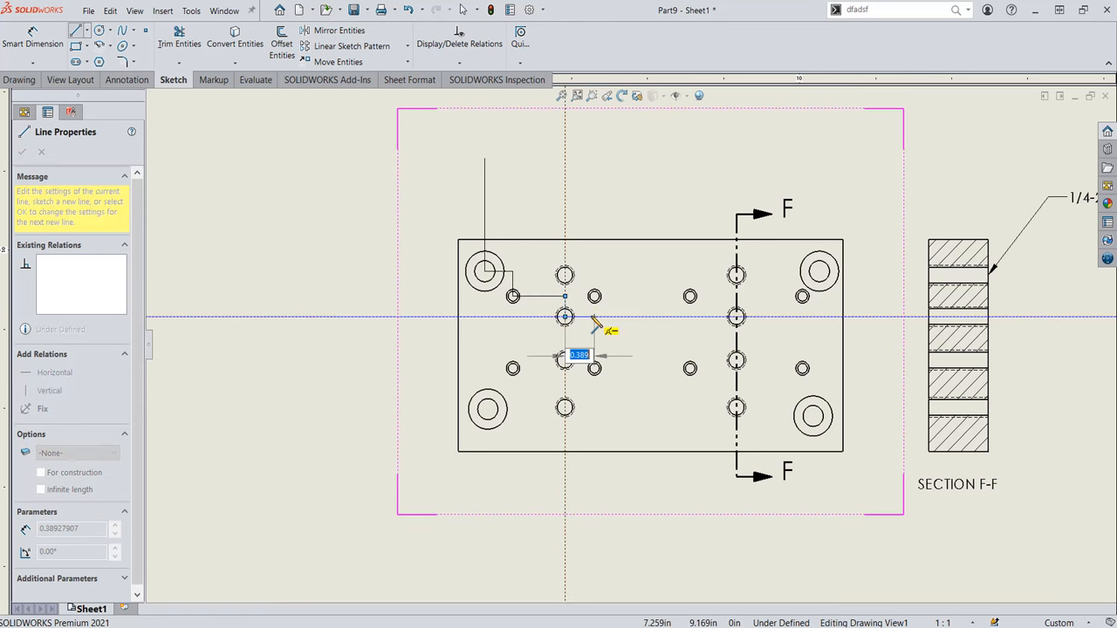
{"action": "left_click_drag", "start_coordinate": [565, 317], "coordinate": [594, 369]}
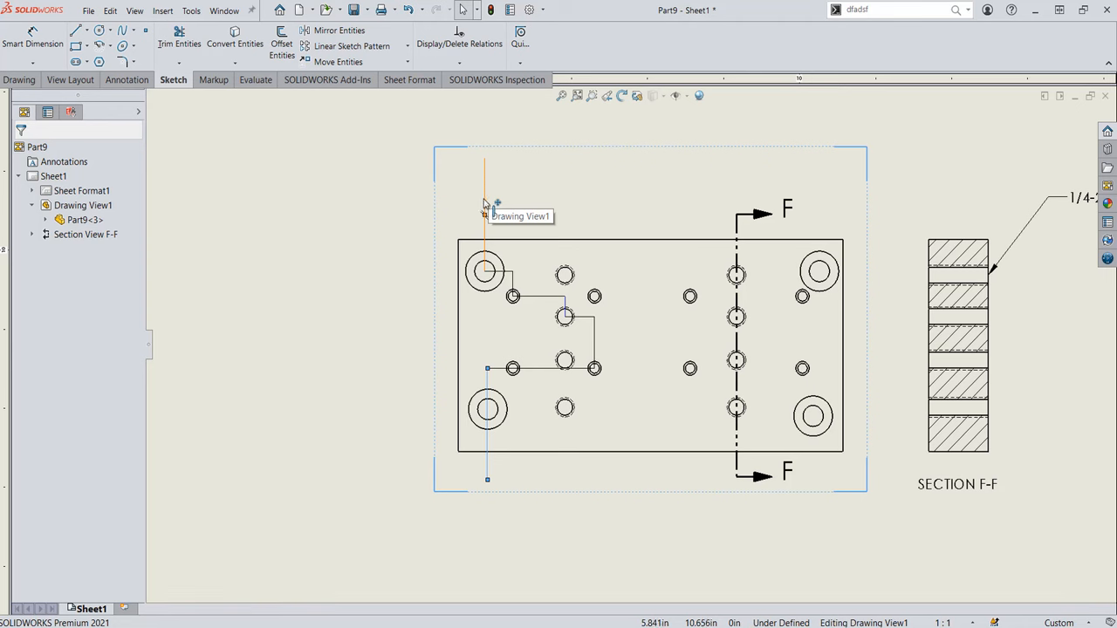
Select the stepped line chain and build Section View G-G from it, placed left of the plate.
{"action": "right_click", "coordinate": [487, 201]}
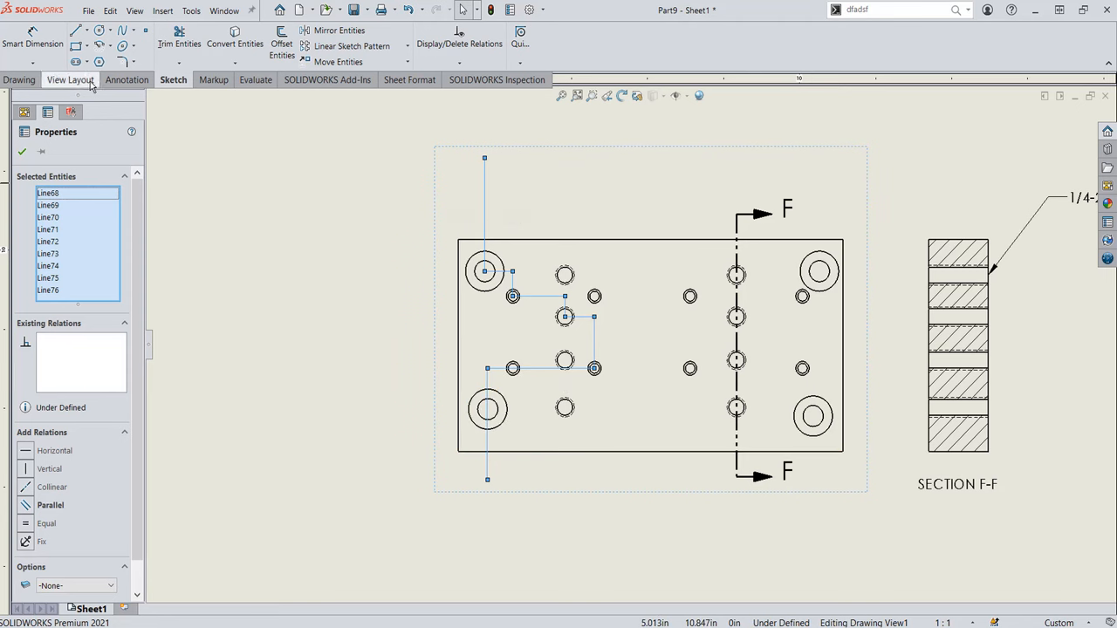
{"action": "left_click", "coordinate": [70, 81]}
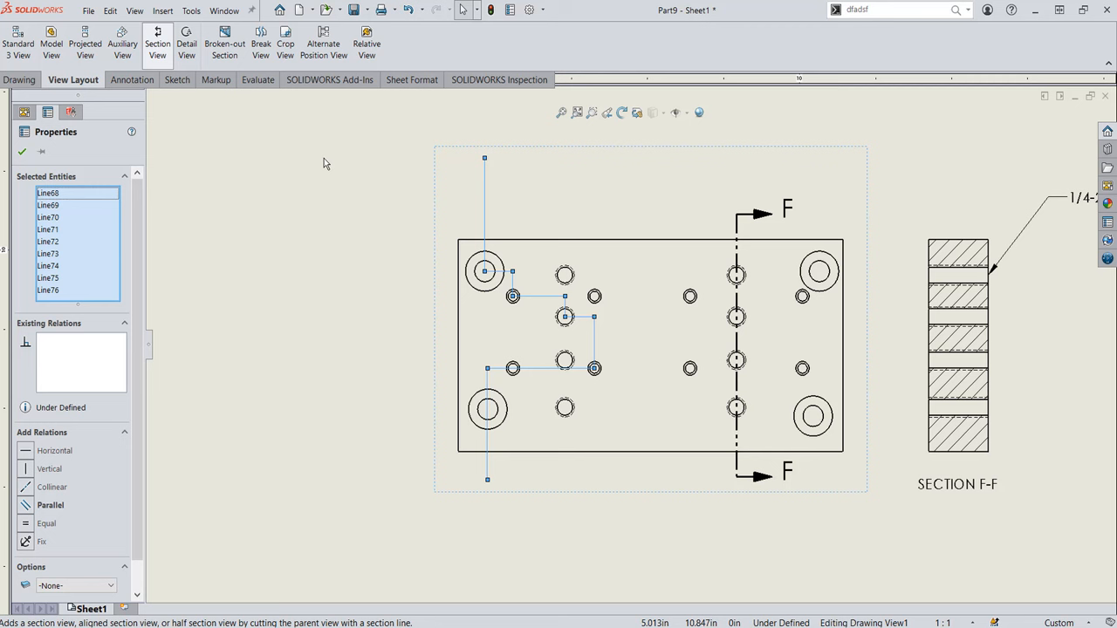
{"action": "left_click", "coordinate": [157, 42]}
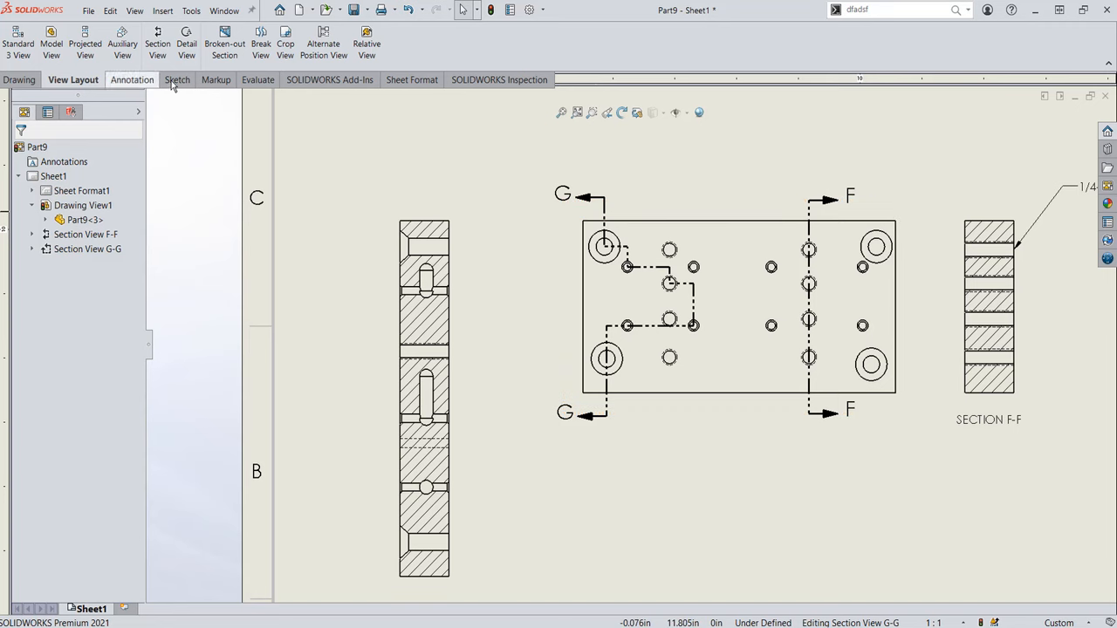
Sketch a centerline level with the plate's top edge extending left across Section G-G.
{"action": "left_click", "coordinate": [178, 81]}
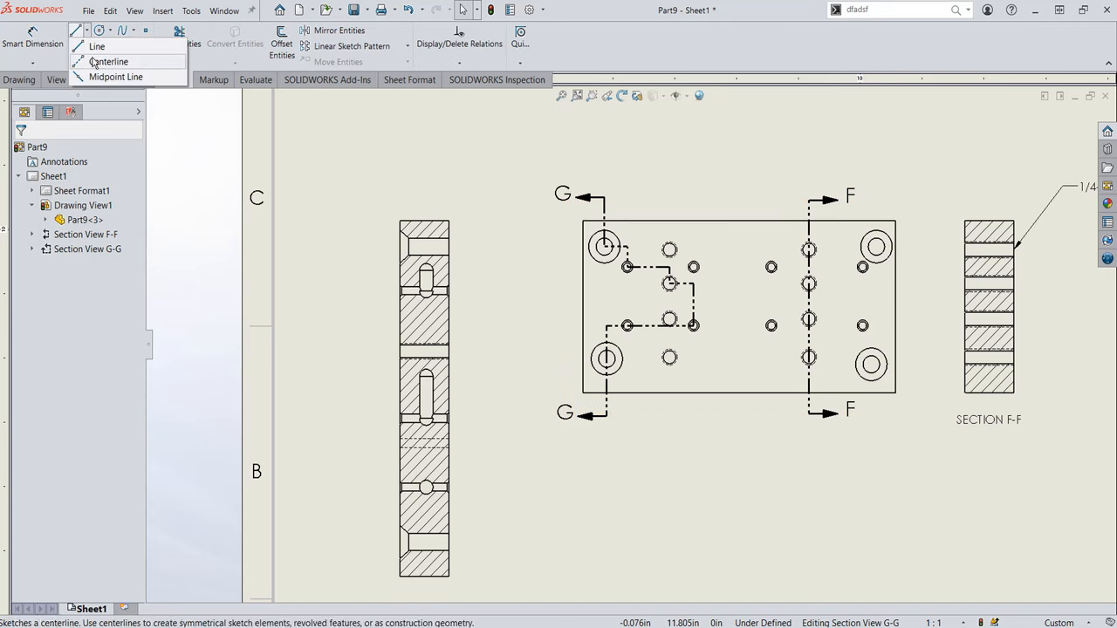
{"action": "left_click", "coordinate": [108, 61]}
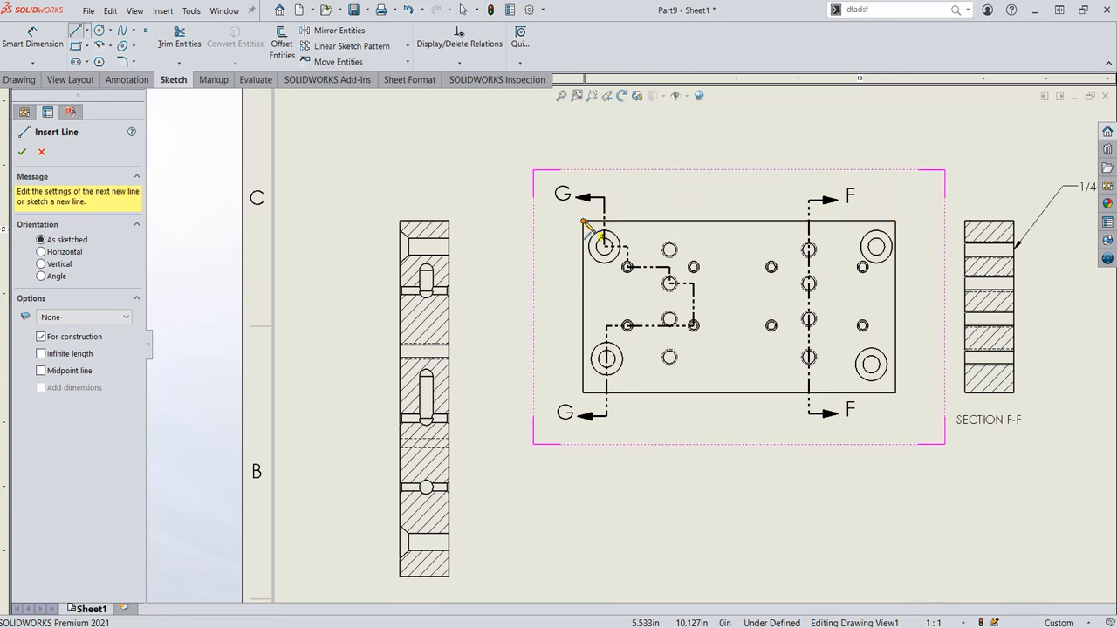
{"action": "left_click_drag", "start_coordinate": [584, 225], "coordinate": [346, 225]}
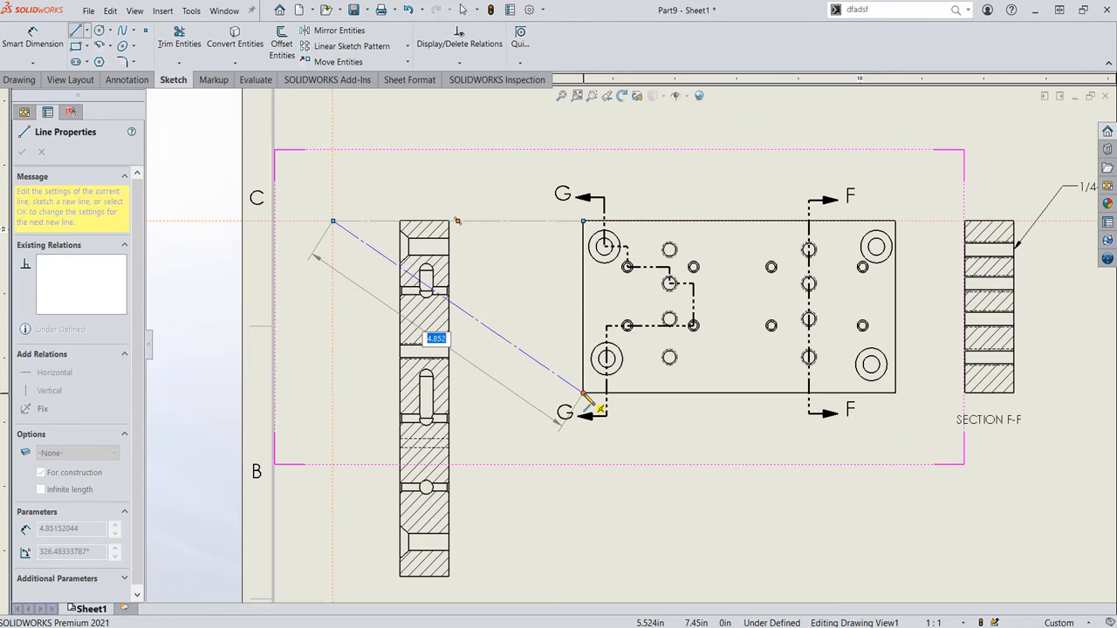
{"action": "left_click_drag", "start_coordinate": [597, 410], "coordinate": [410, 527]}
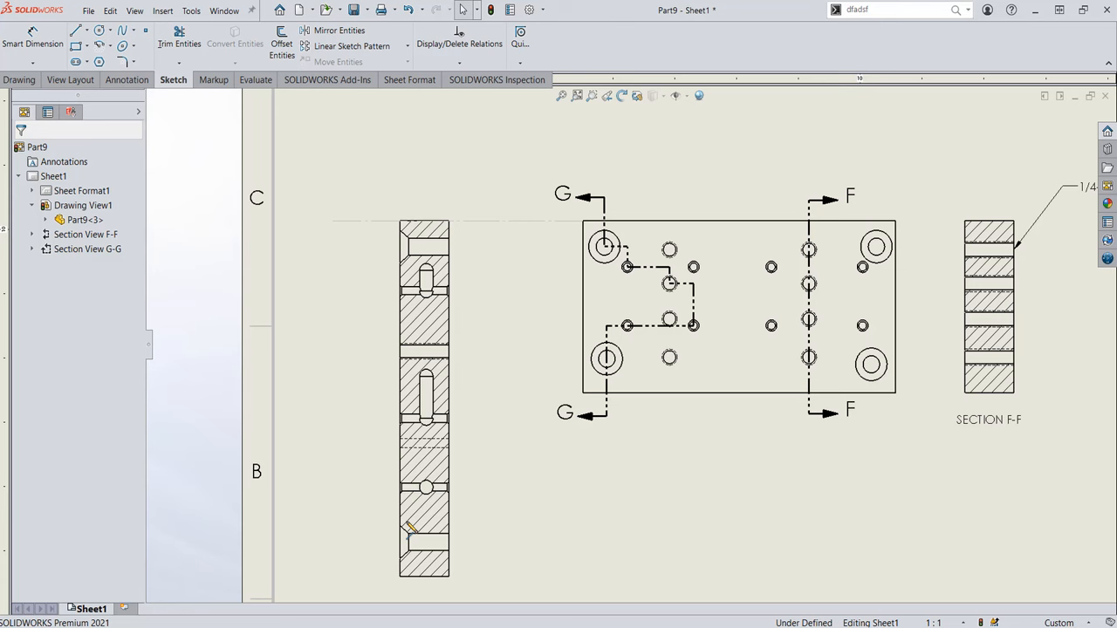
{"action": "left_click", "coordinate": [637, 380]}
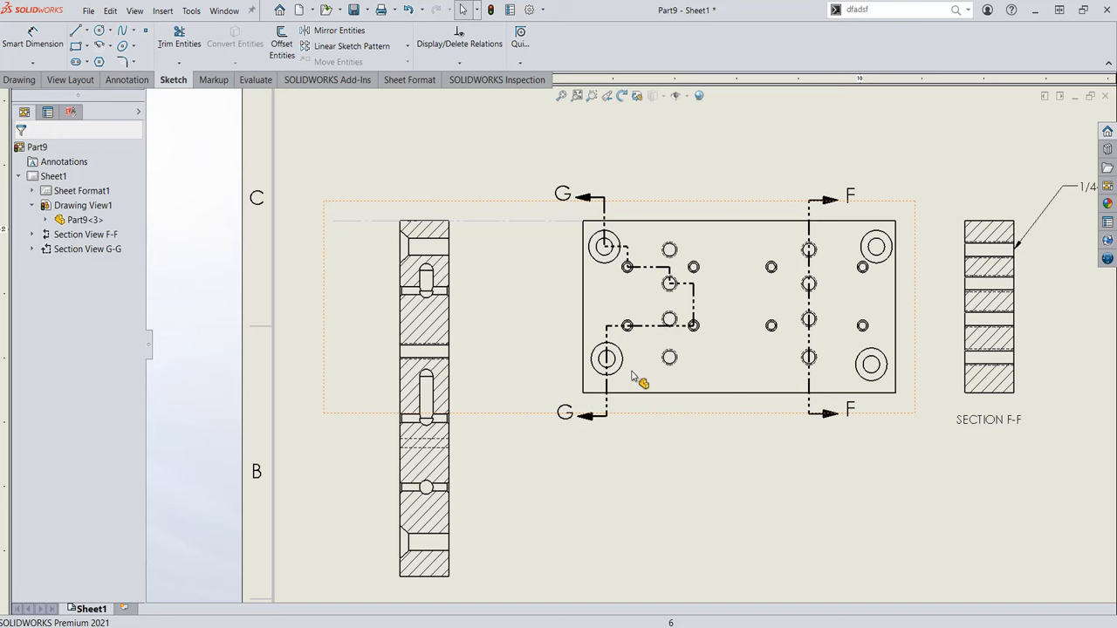
{"action": "mouse_move", "coordinate": [597, 290]}
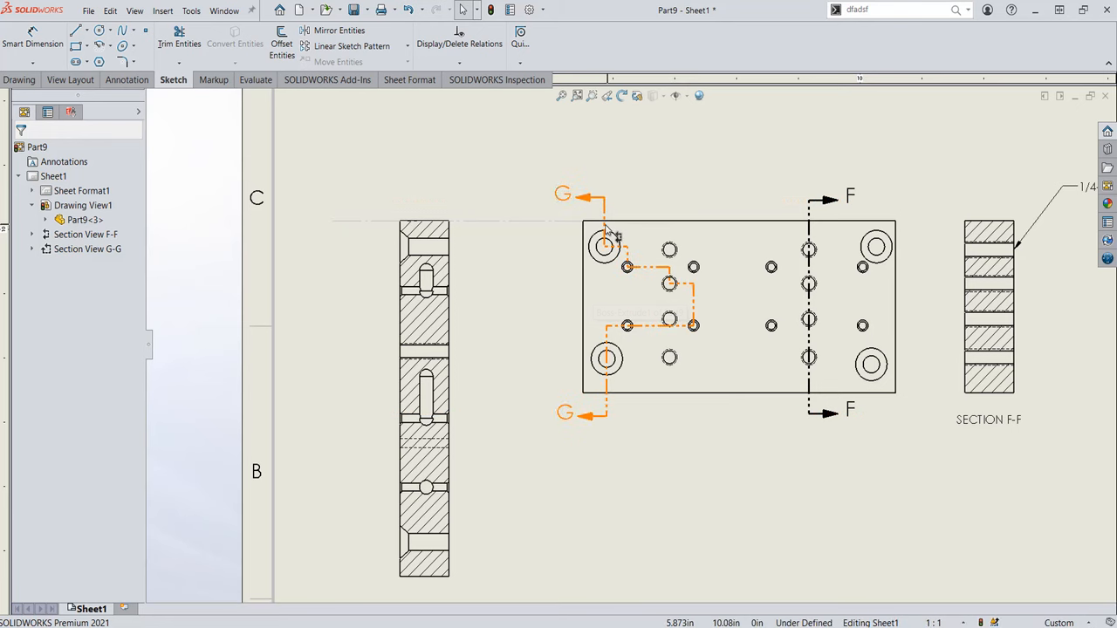
Edit the G-G cutting sketch, mark the connecting segments For construction, and accept the rebuild warning.
{"action": "right_click", "coordinate": [607, 235]}
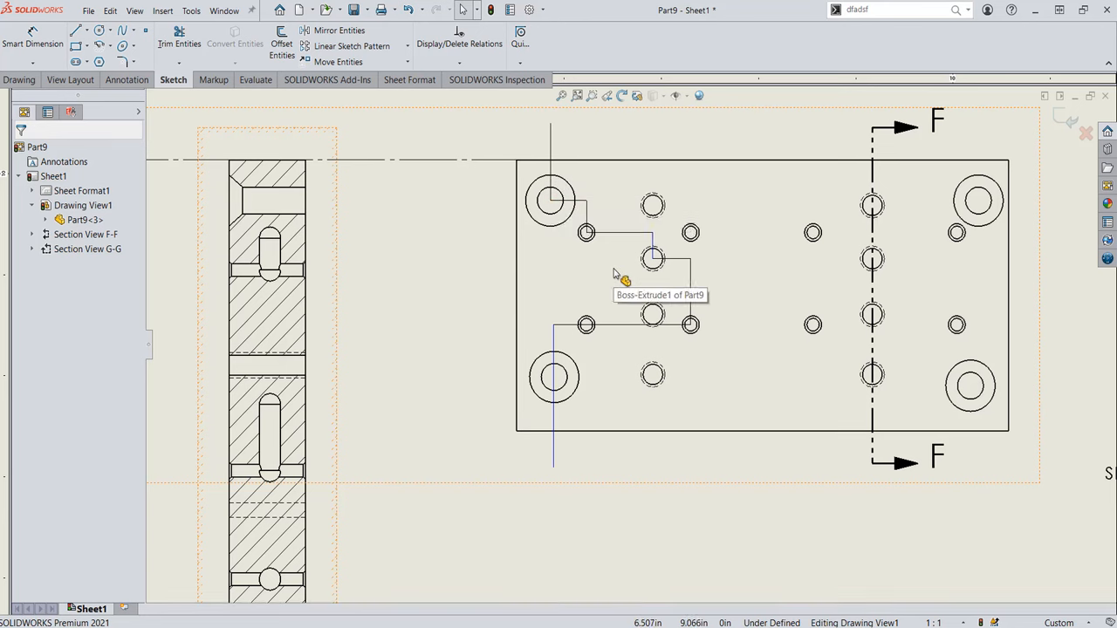
{"action": "mouse_move", "coordinate": [567, 205]}
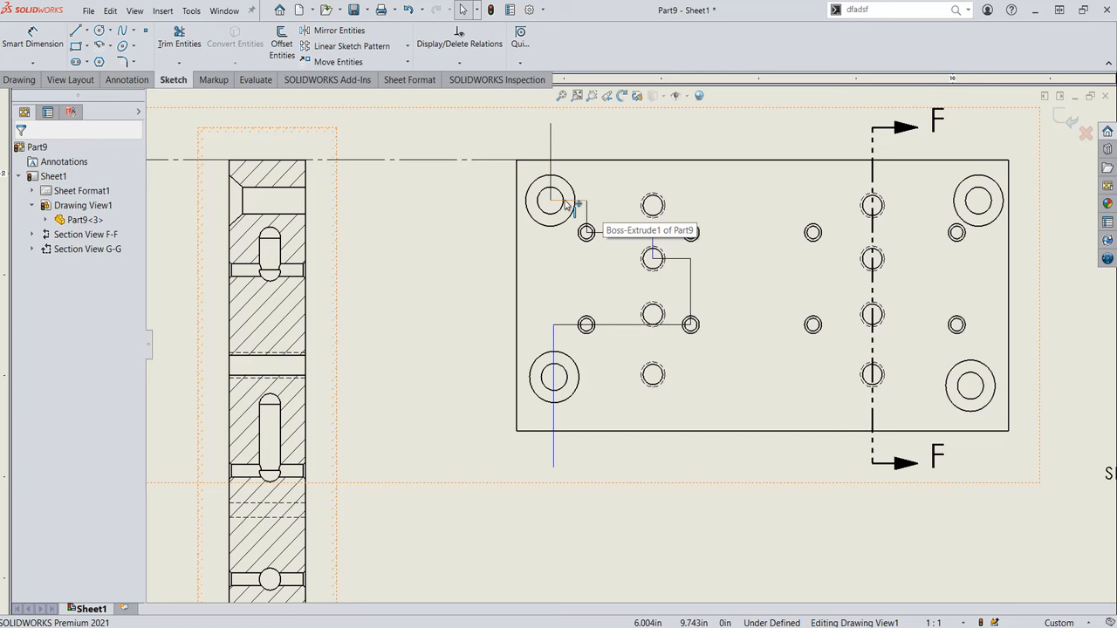
{"action": "mouse_move", "coordinate": [523, 218]}
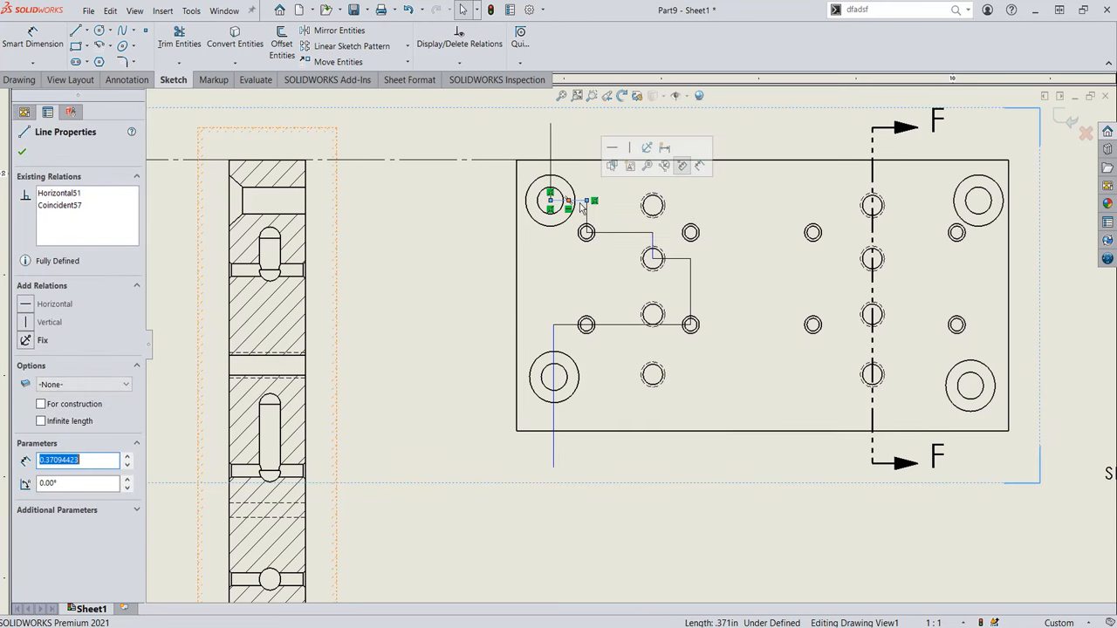
{"action": "mouse_move", "coordinate": [678, 266]}
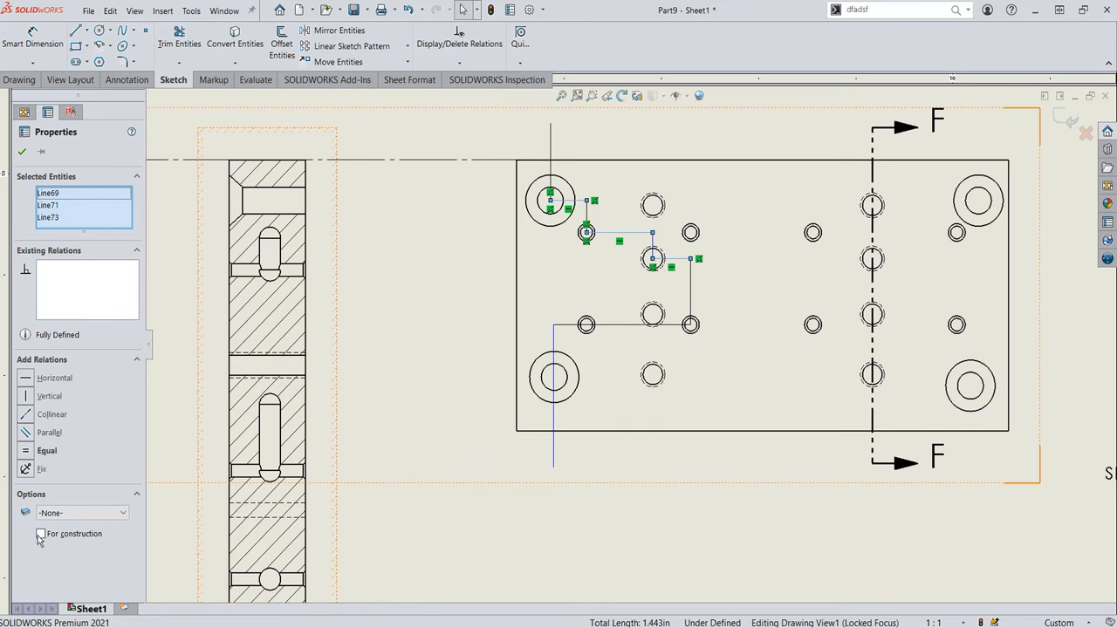
{"action": "left_click", "coordinate": [40, 534]}
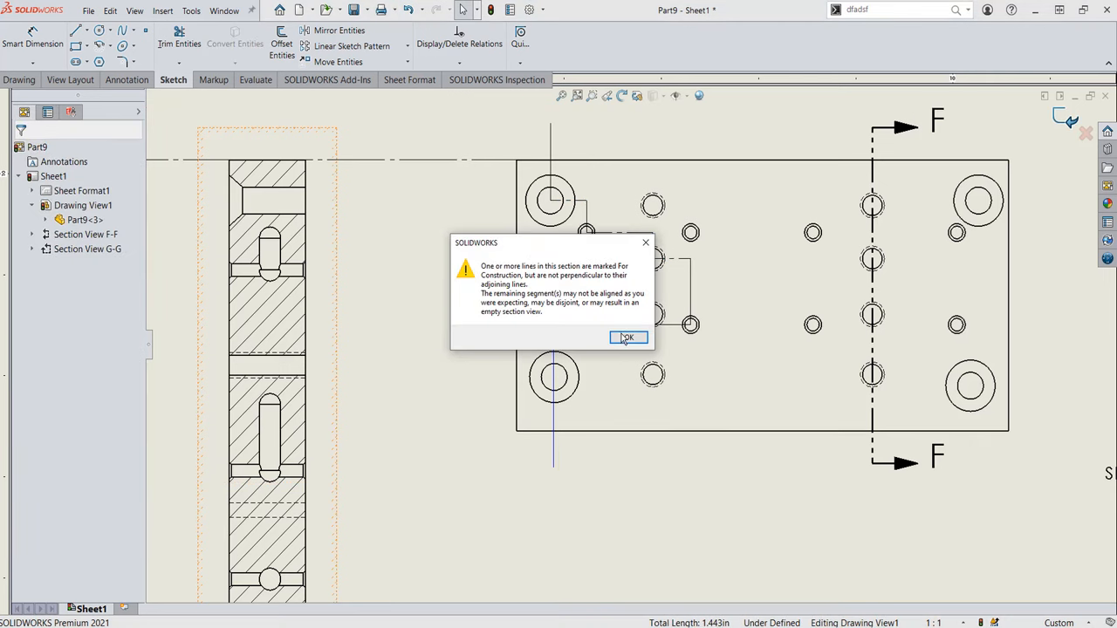
{"action": "mouse_move", "coordinate": [628, 338]}
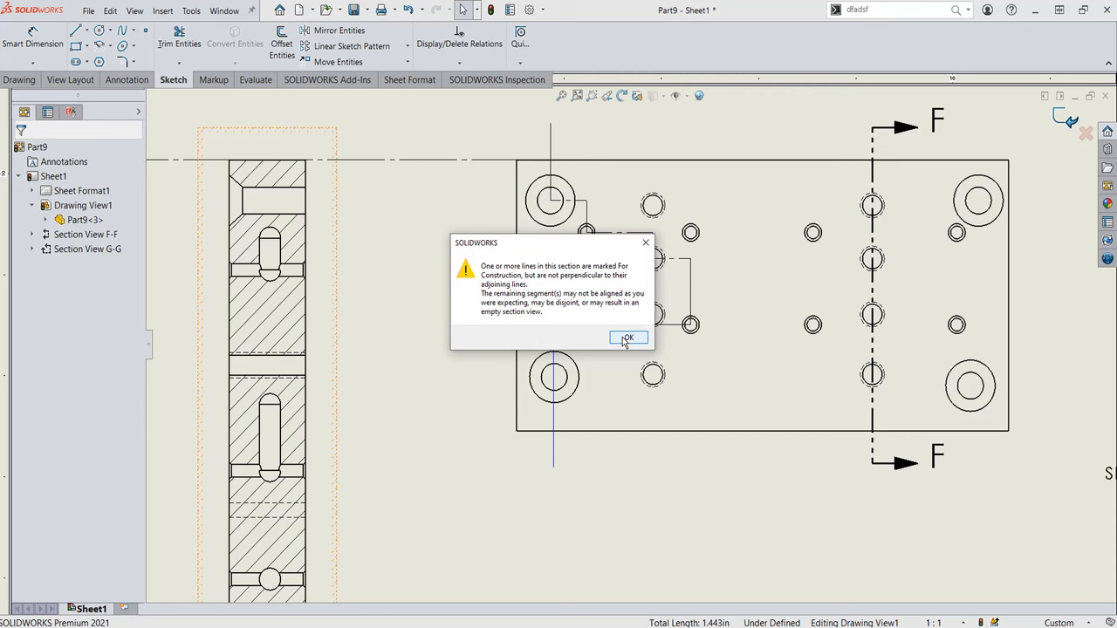
{"action": "left_click", "coordinate": [628, 338]}
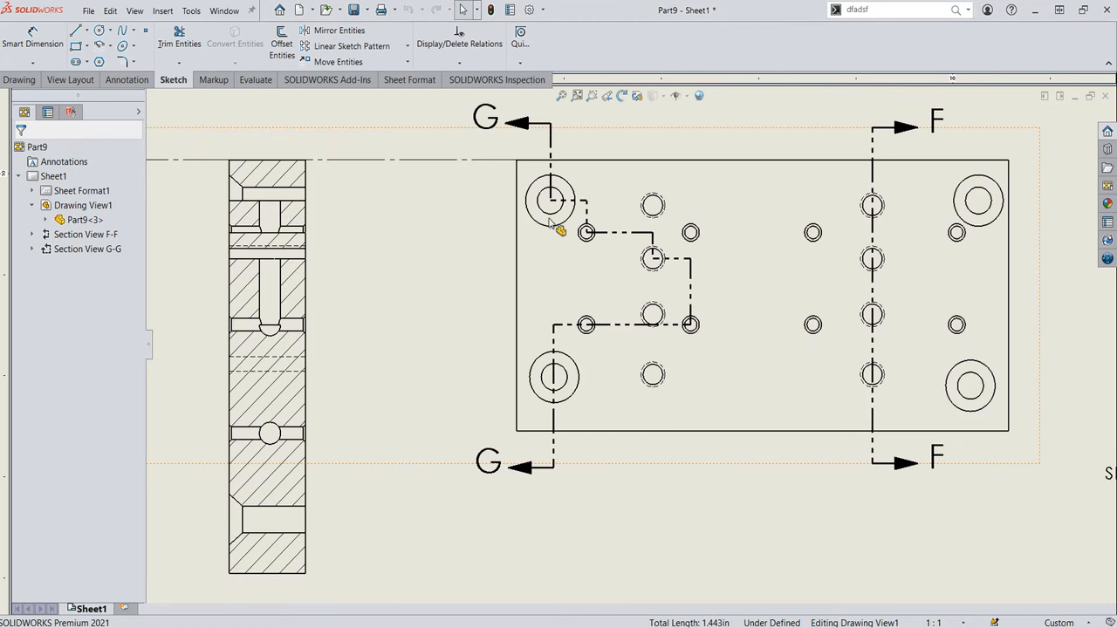
Set Section View G-G to Use parent scale so it matches the plate view.
{"action": "left_click", "coordinate": [551, 357]}
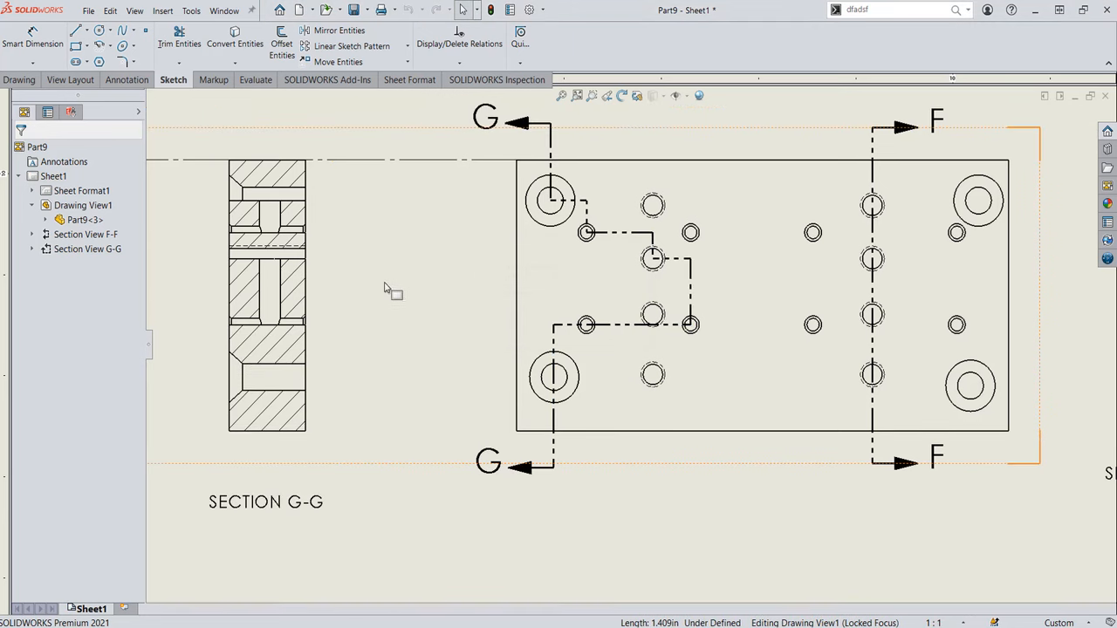
{"action": "mouse_move", "coordinate": [443, 166]}
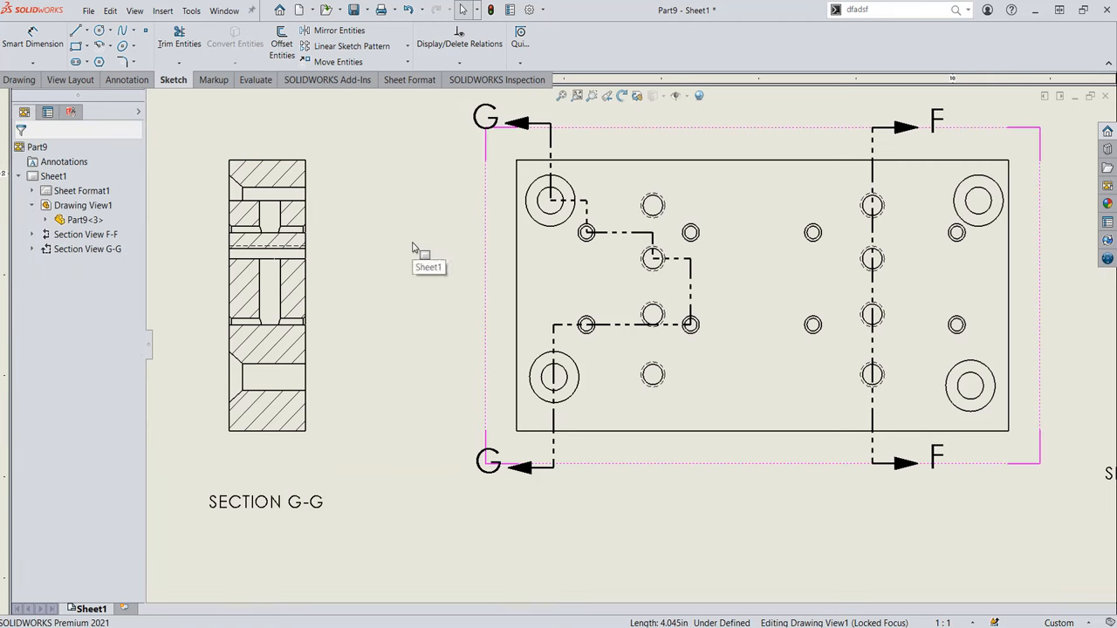
{"action": "left_click", "coordinate": [554, 201]}
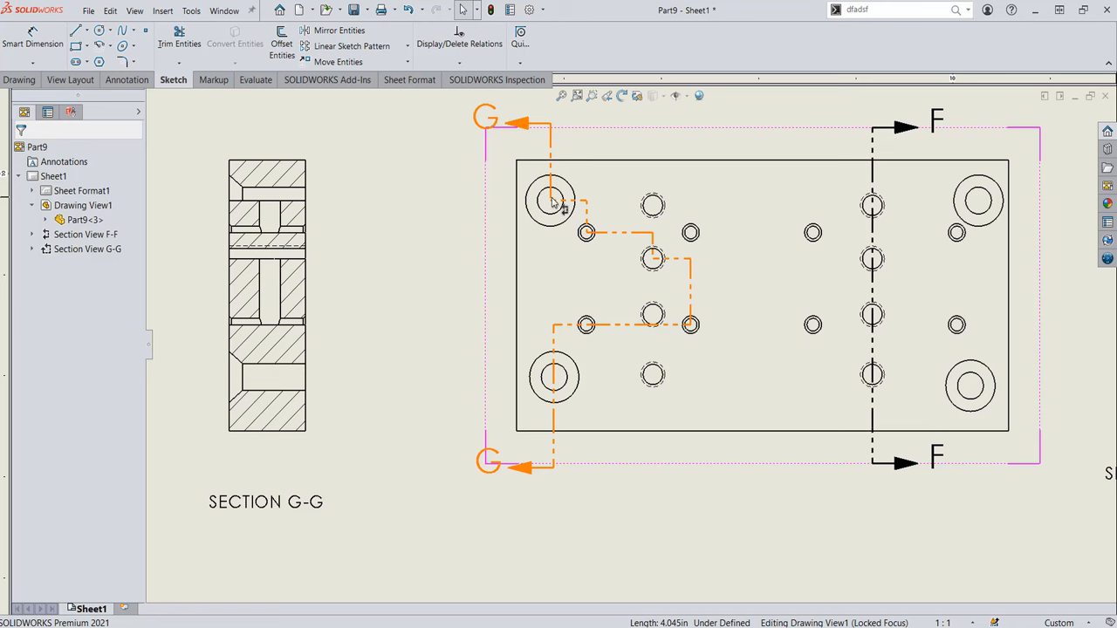